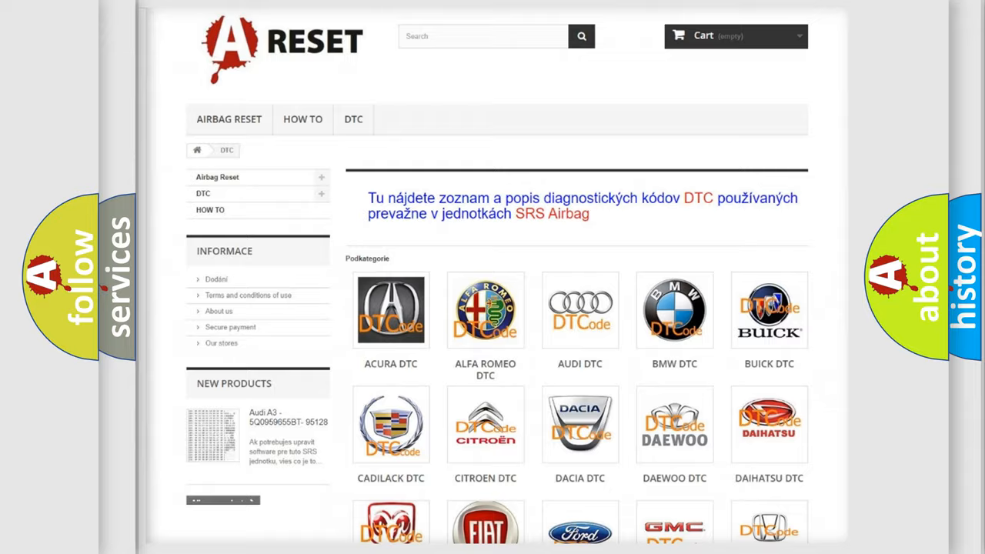
Scroll the Lexus code list to find B0101:14, Steering Angle Sensor Not Calibrated
scroll(down, 3)
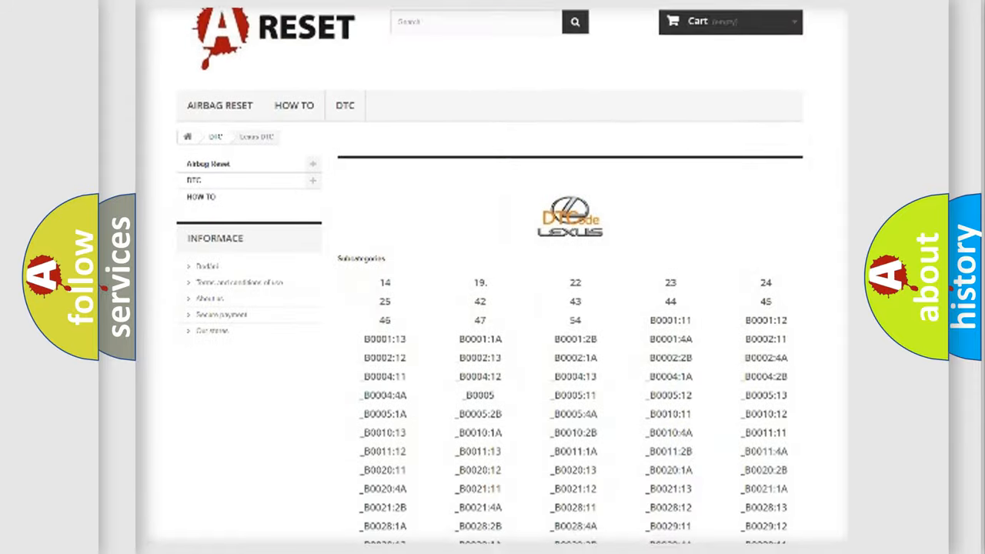
scroll(down, 3)
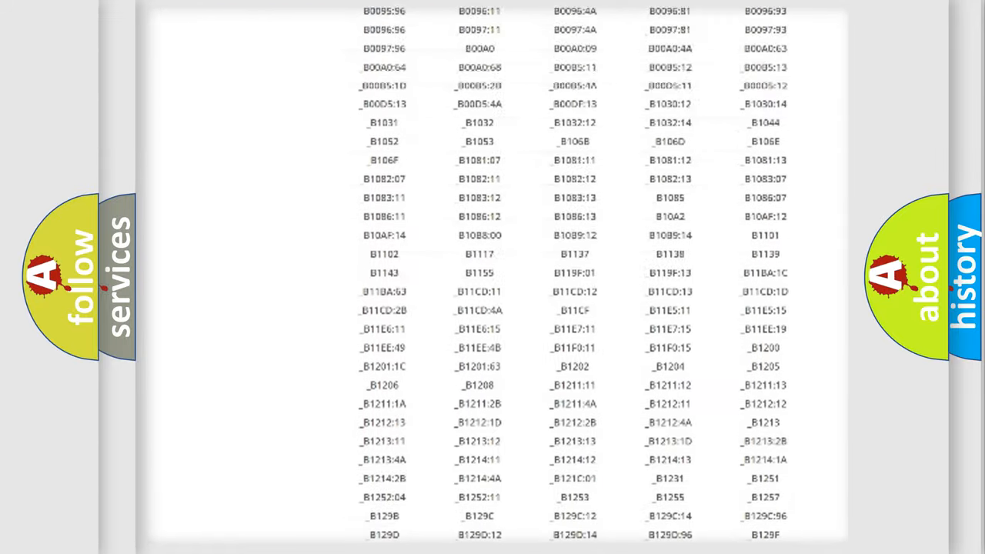
scroll(up, 3)
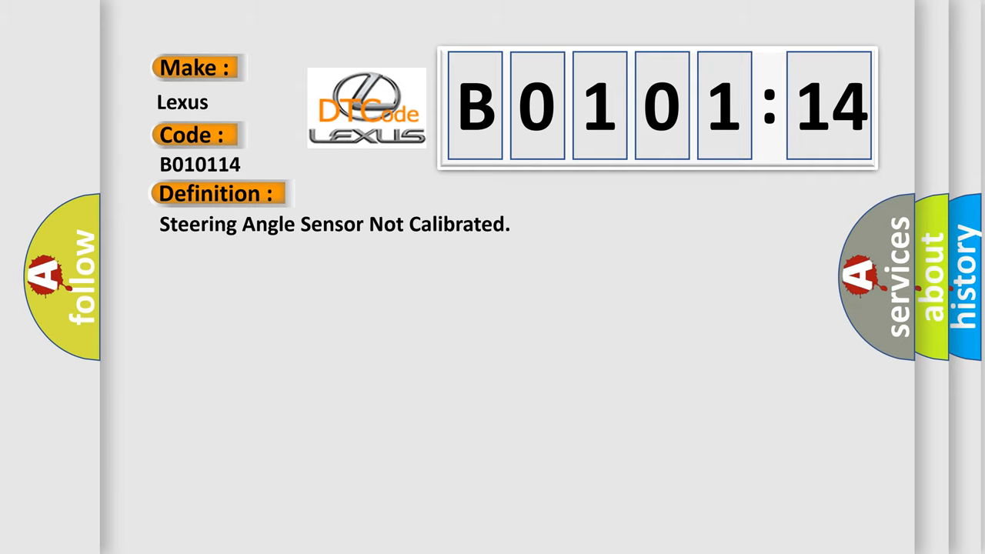
Reveal B0101:14's repair description, then its causes such as wiring faults
click(401, 193)
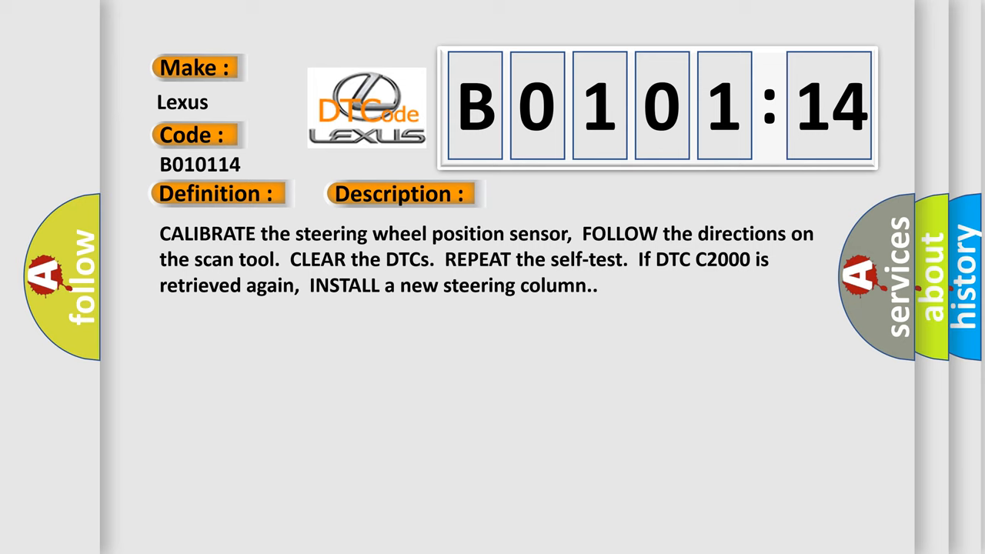
click(566, 193)
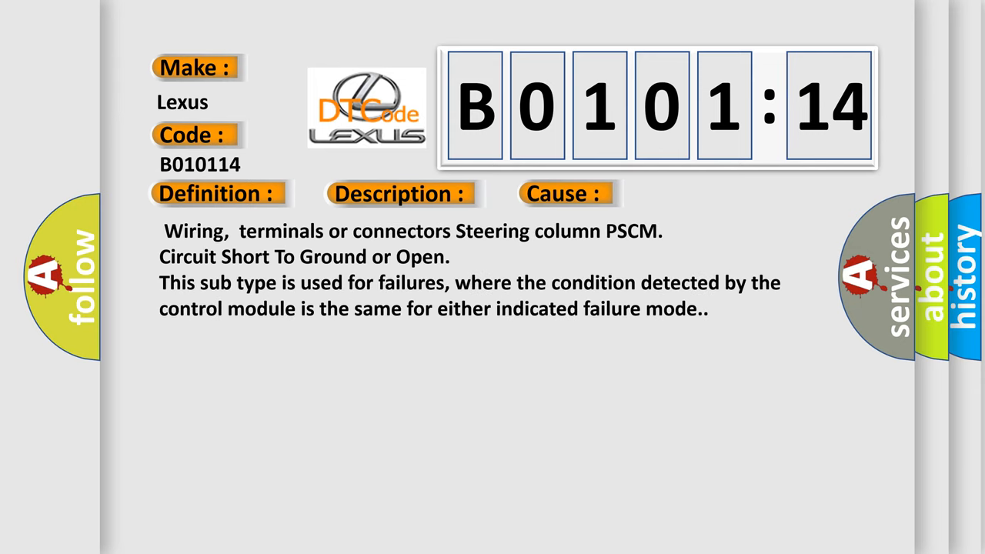